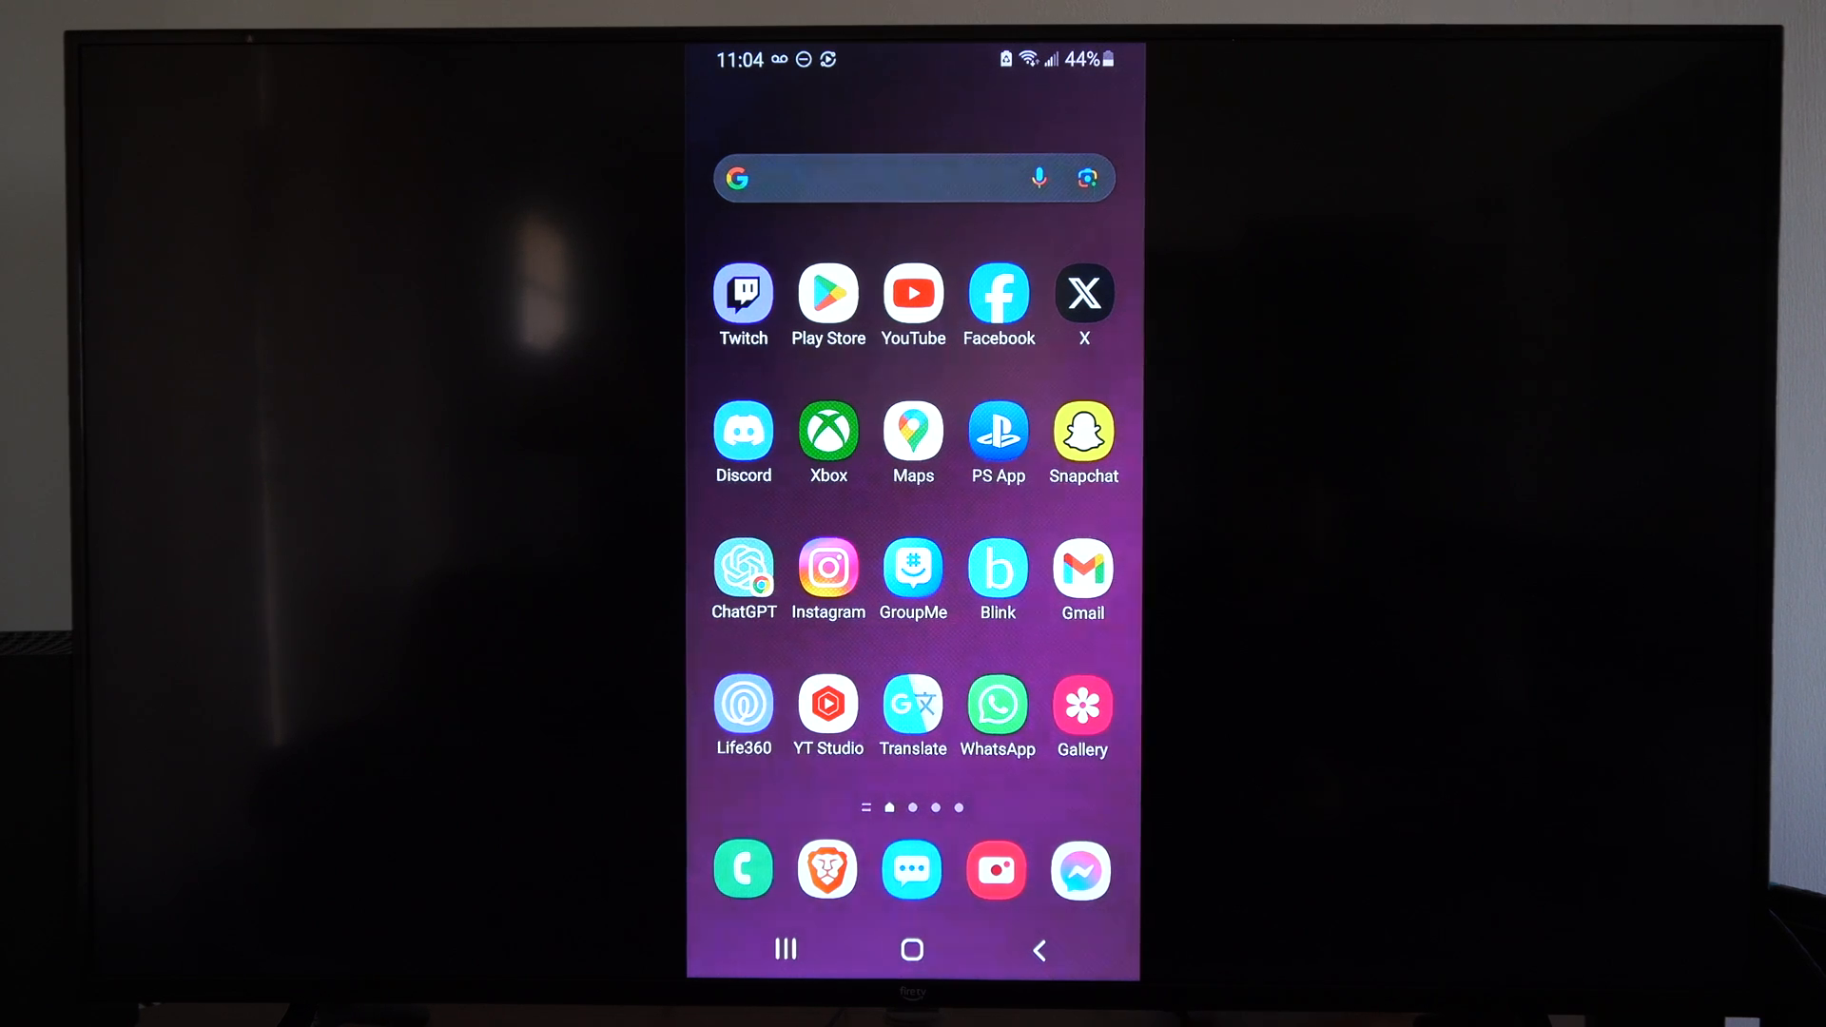
Launch the Xbox app from the Android home screen to show its home feed
{"action": "left_click", "coordinate": [829, 426]}
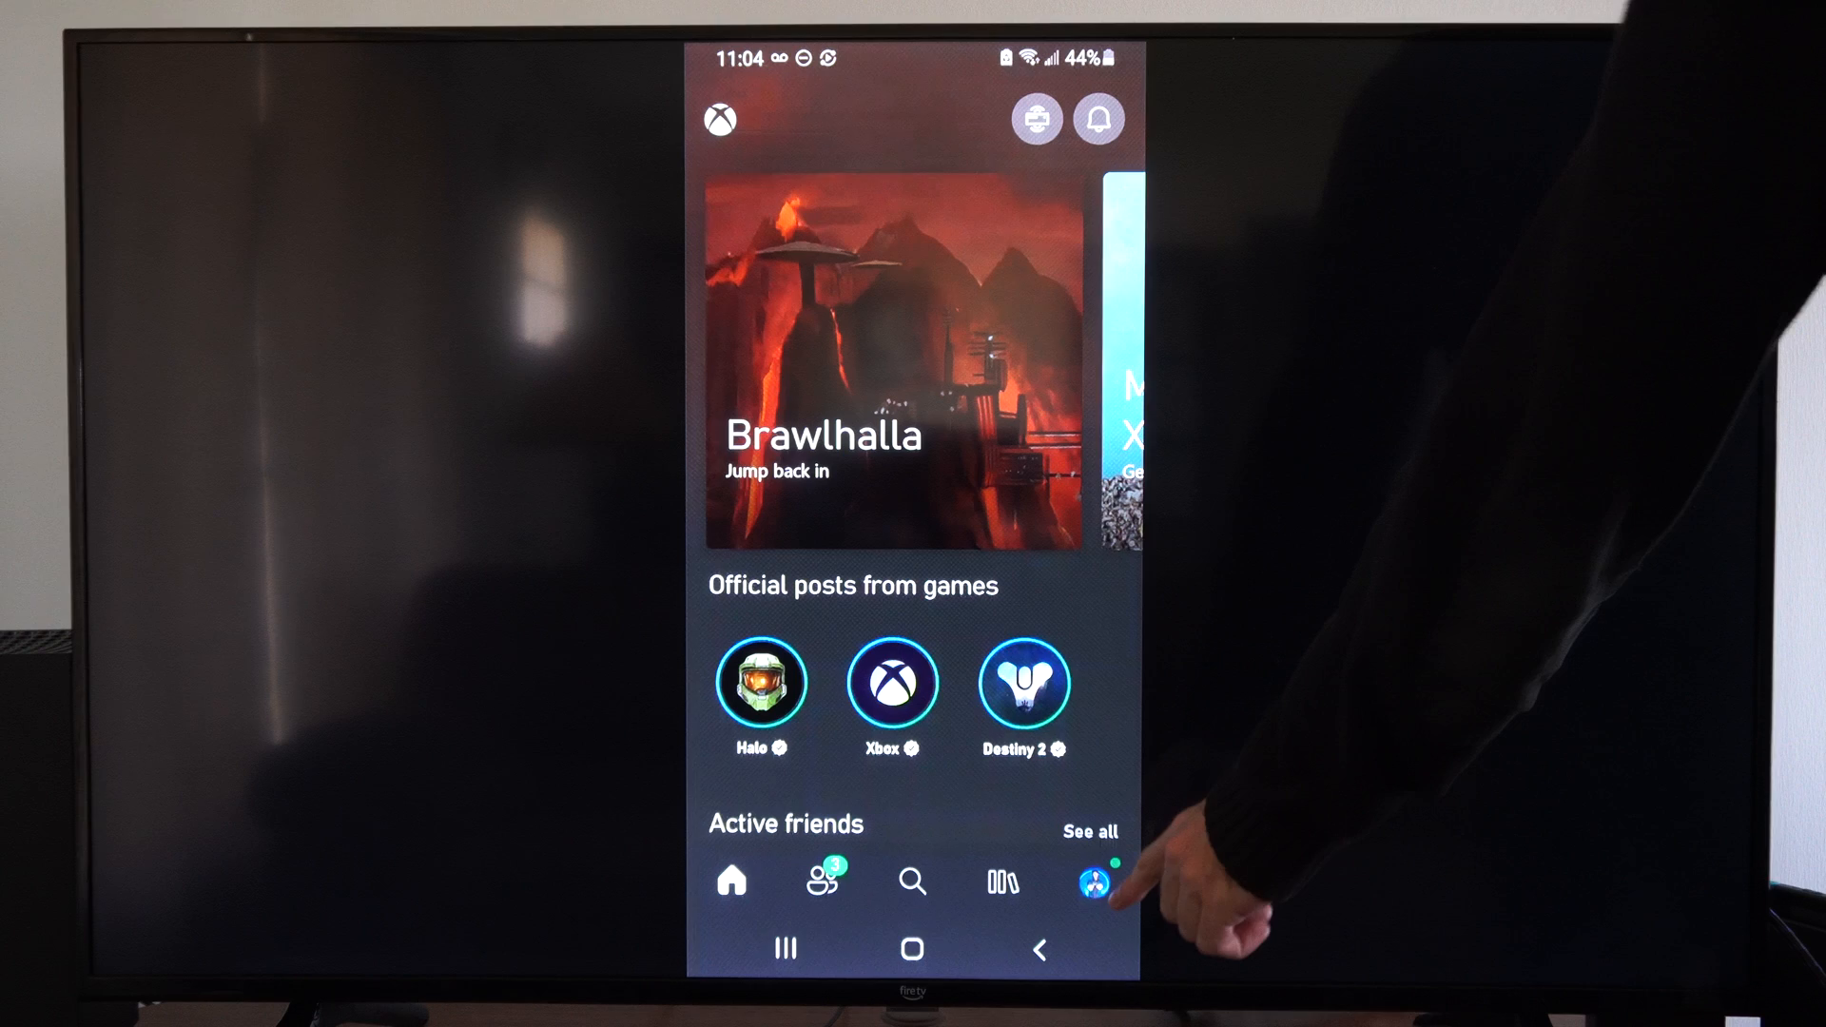
On your profile, switch status to Appear Offline, back to Appear Online, then show more options
{"action": "left_click", "coordinate": [1095, 882]}
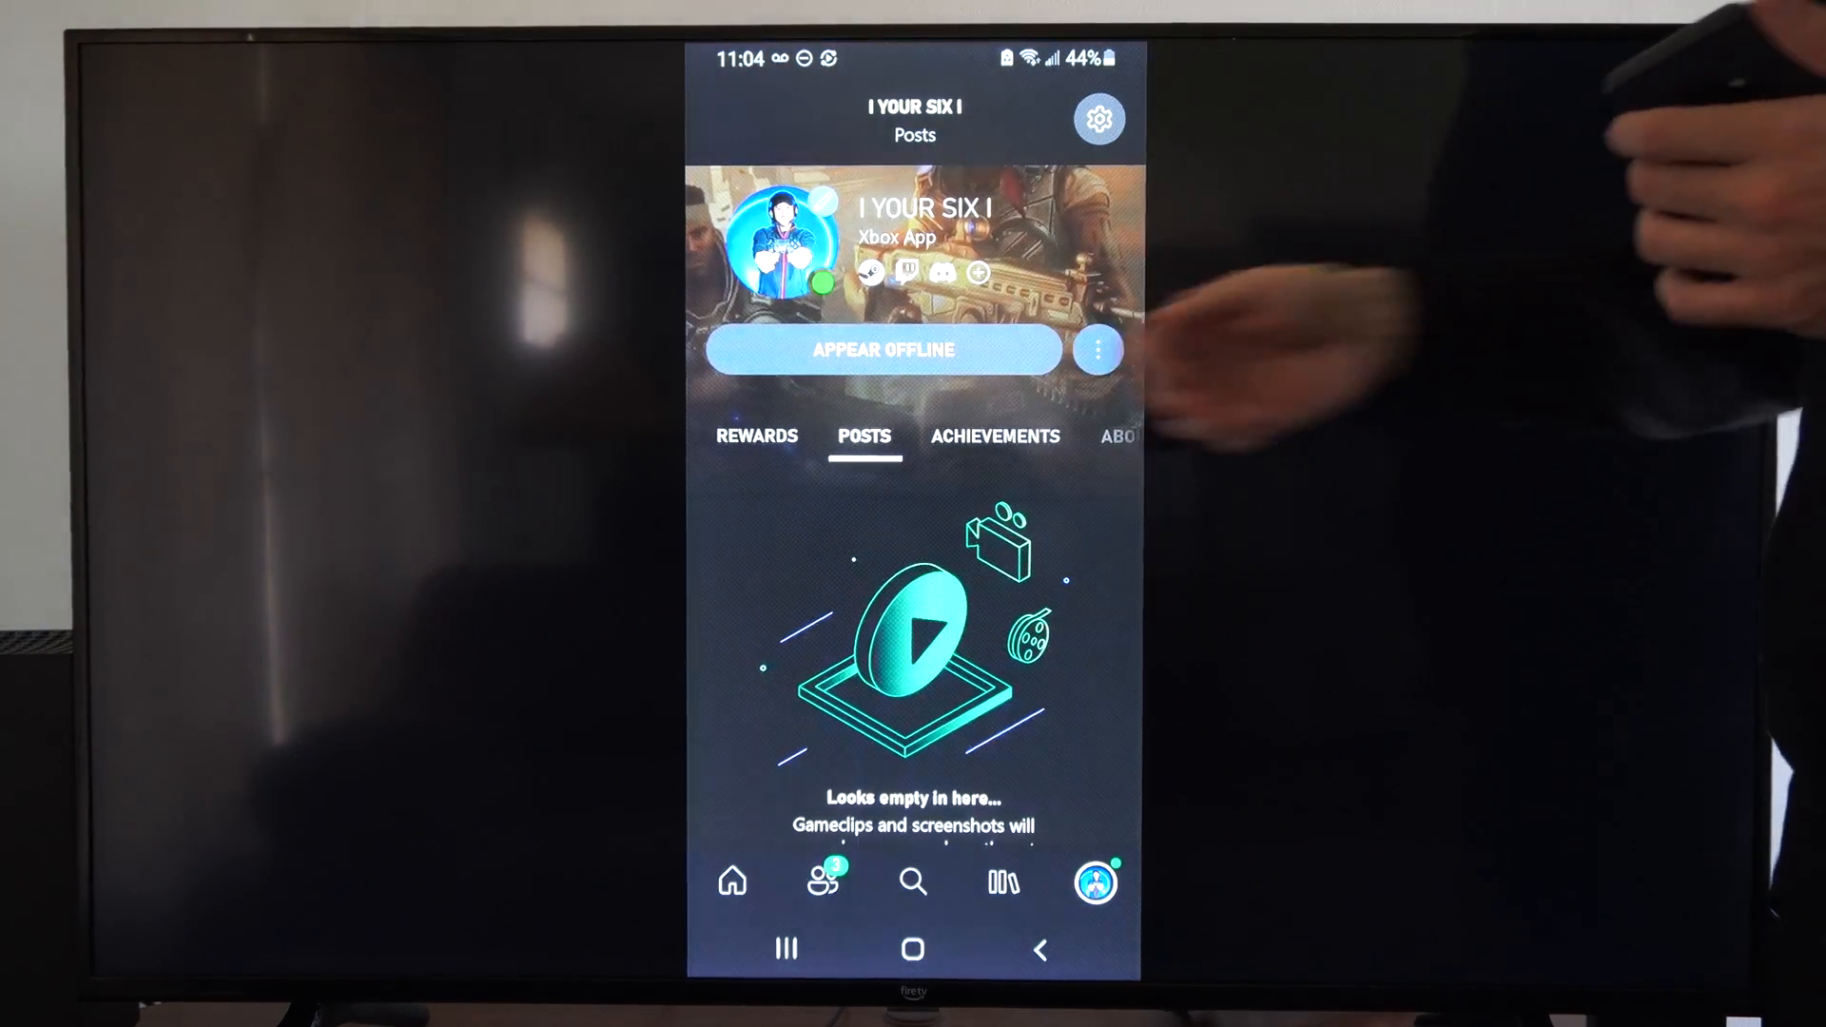
{"action": "left_click", "coordinate": [883, 349]}
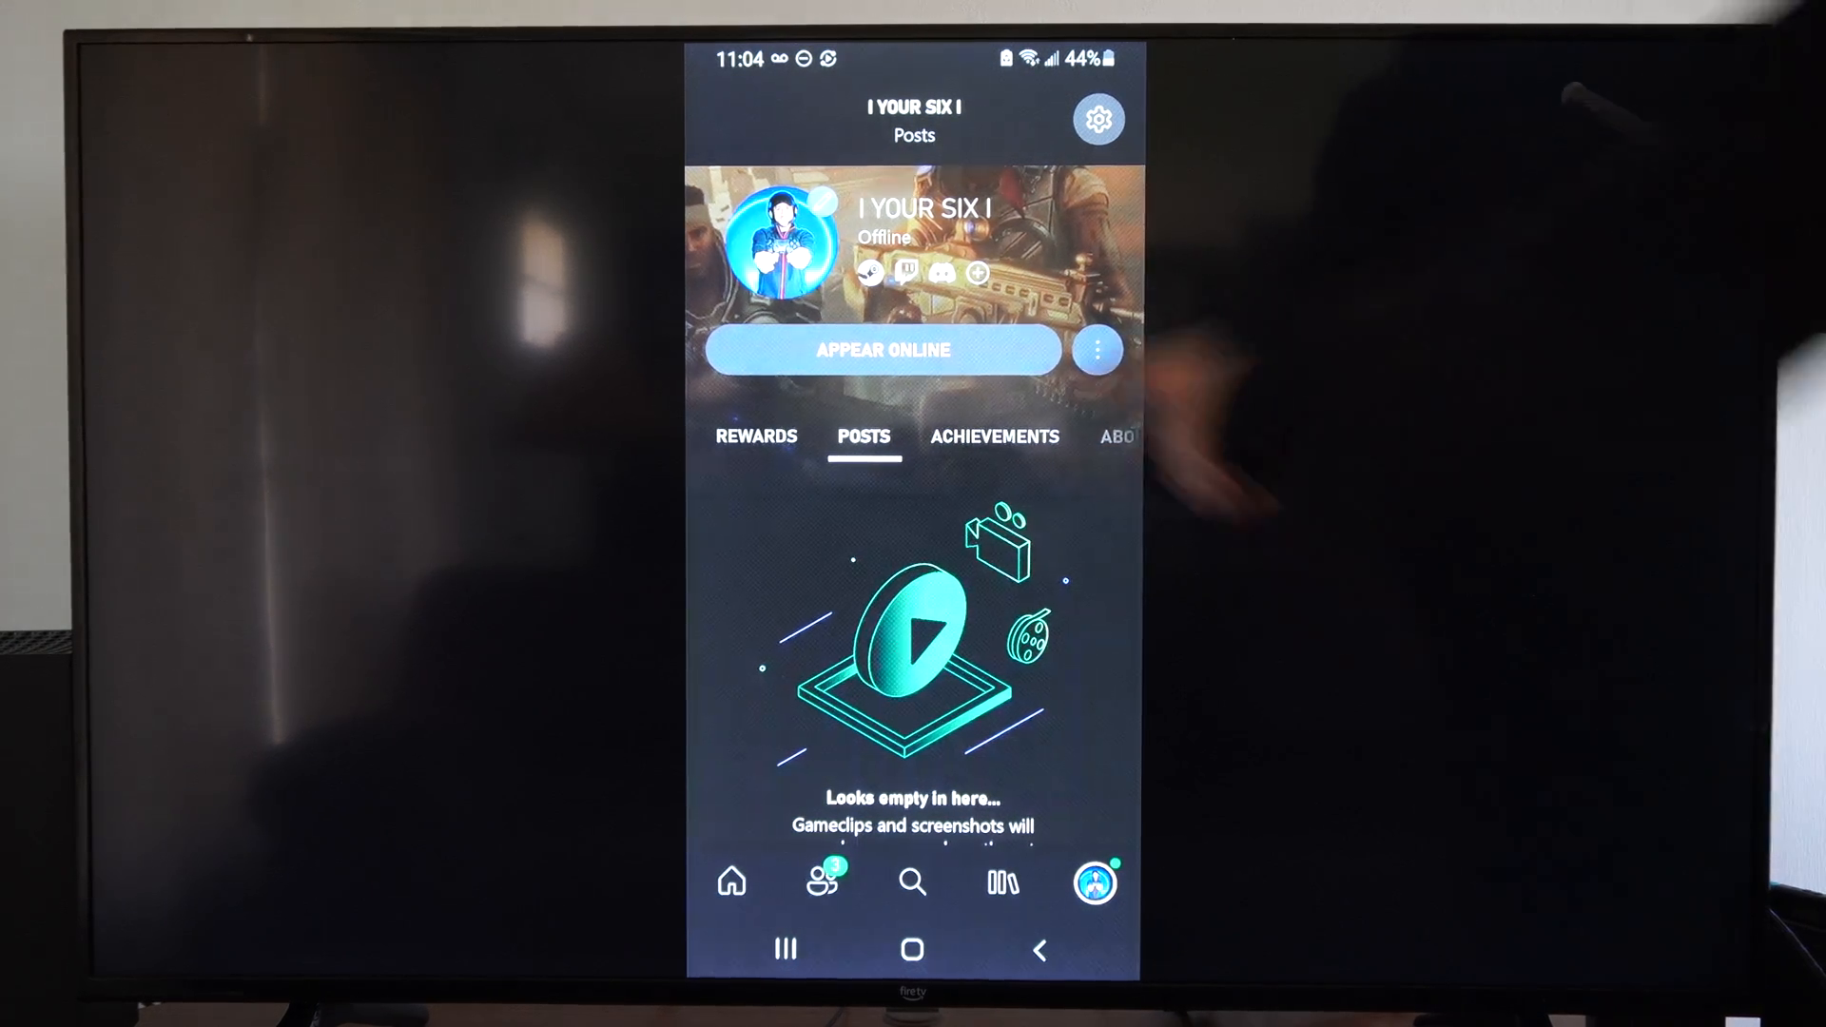
{"action": "left_click", "coordinate": [882, 349]}
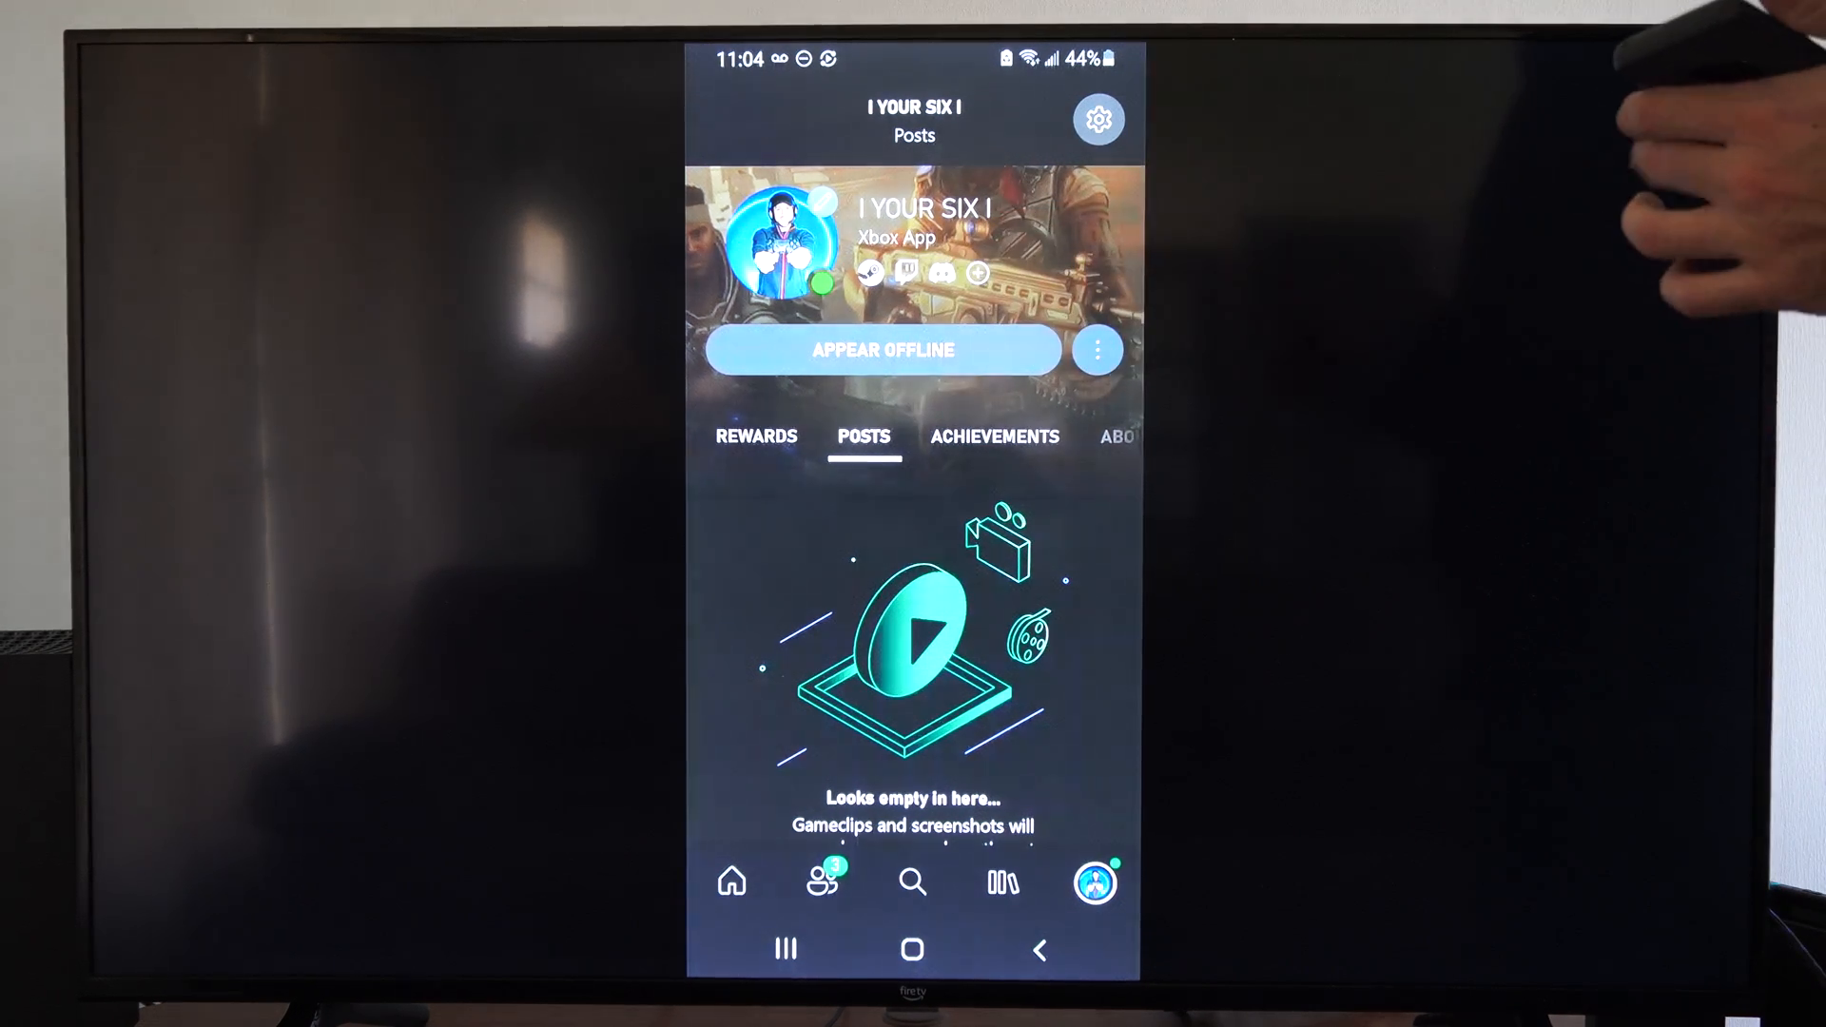
{"action": "left_click", "coordinate": [1096, 349]}
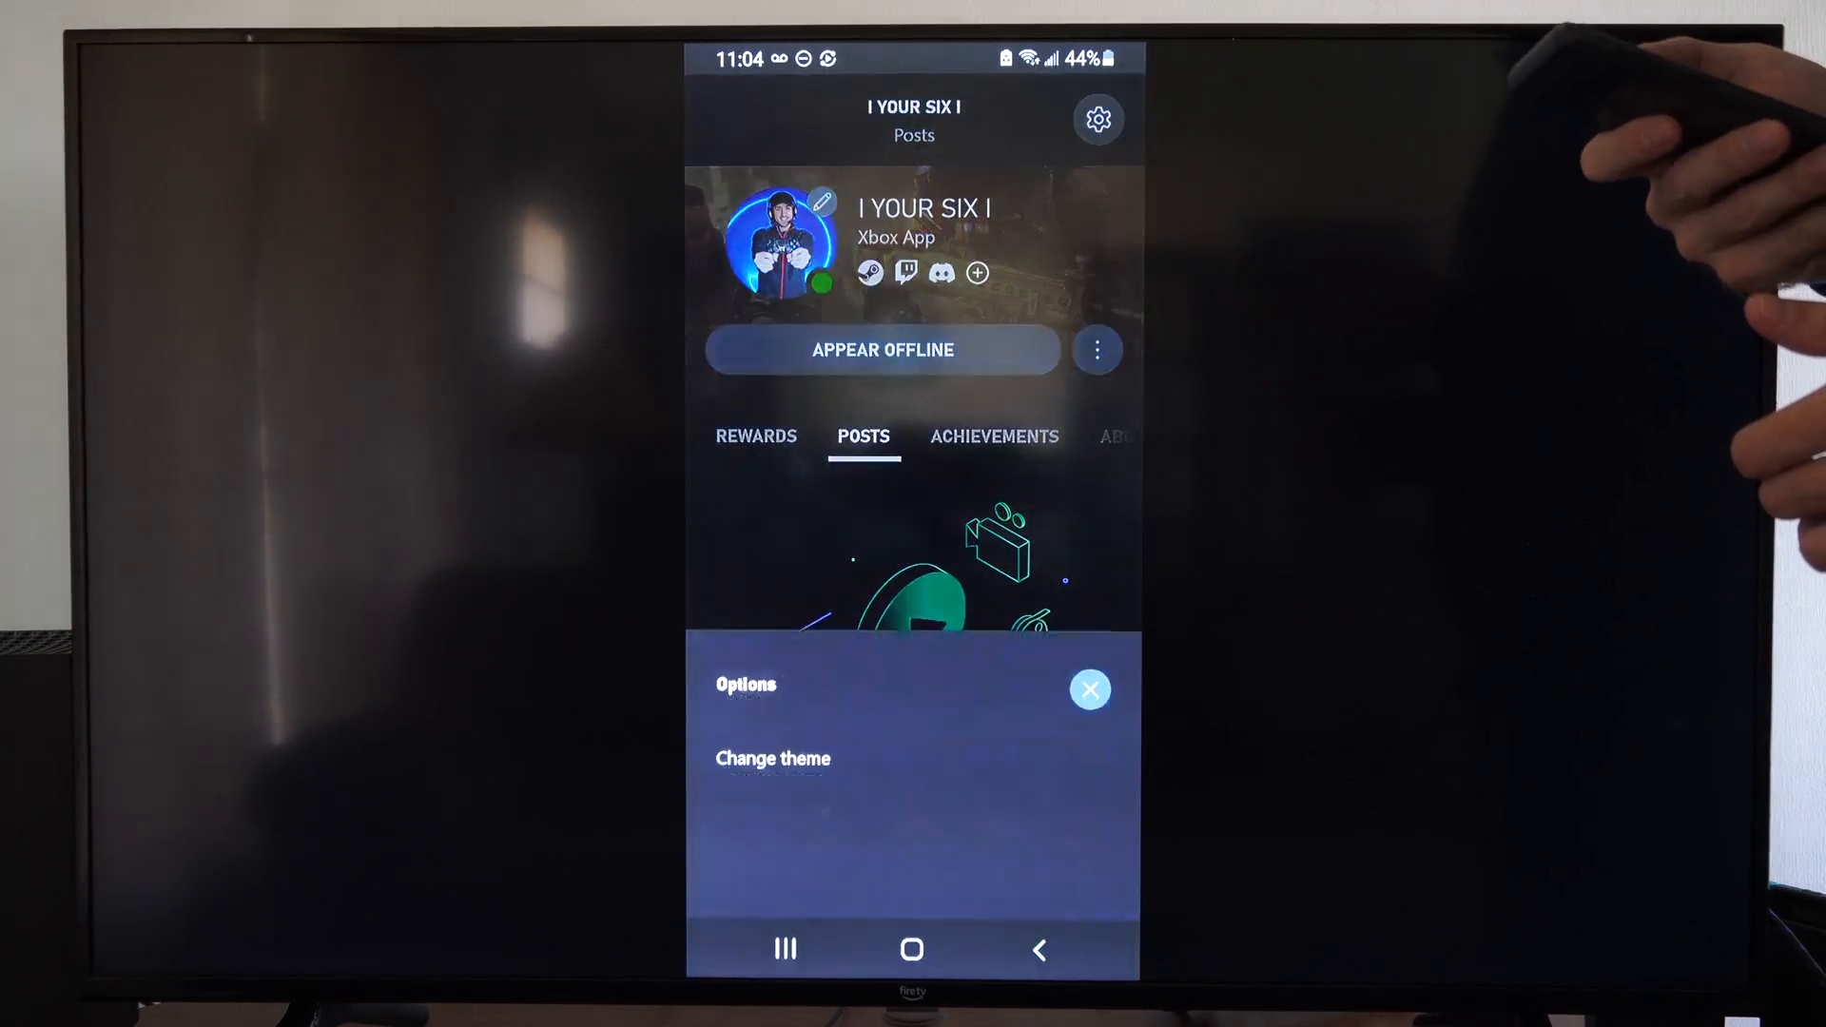
Close the Options sheet, view Achievements, then browse the About tab's recent games and bio
{"action": "left_click", "coordinate": [1090, 690]}
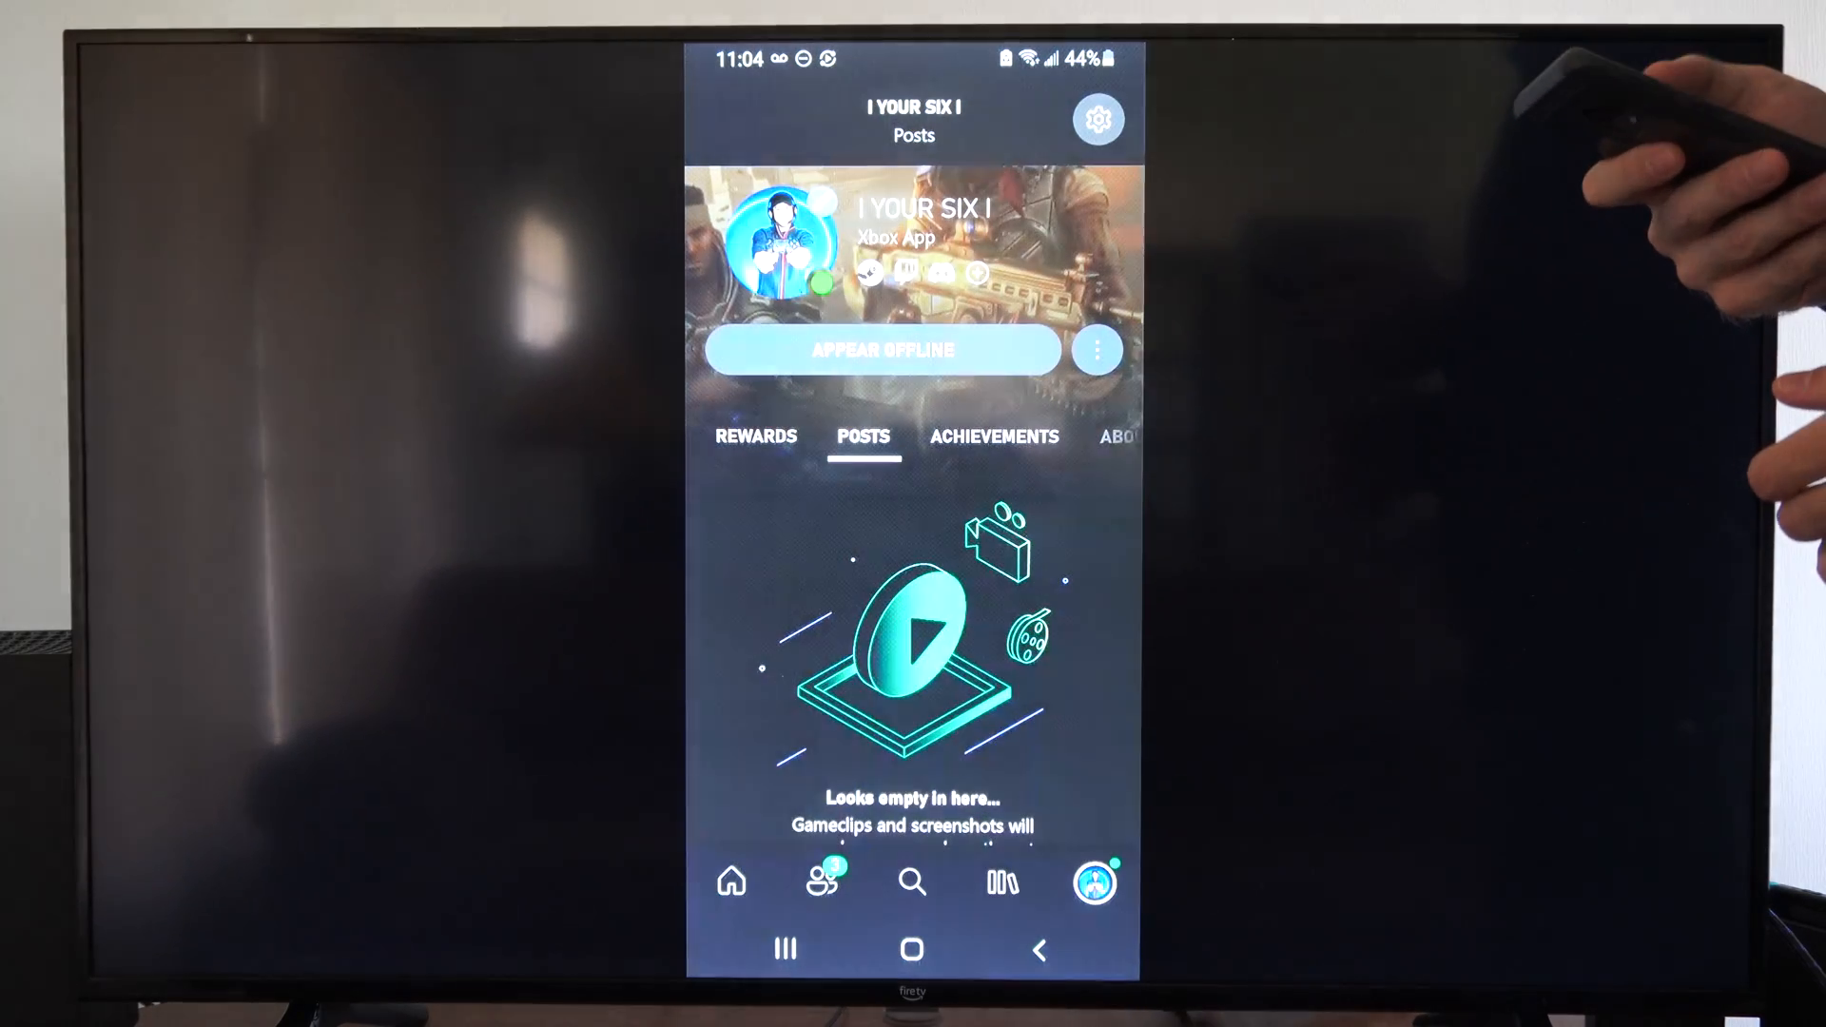
{"action": "left_click", "coordinate": [993, 437]}
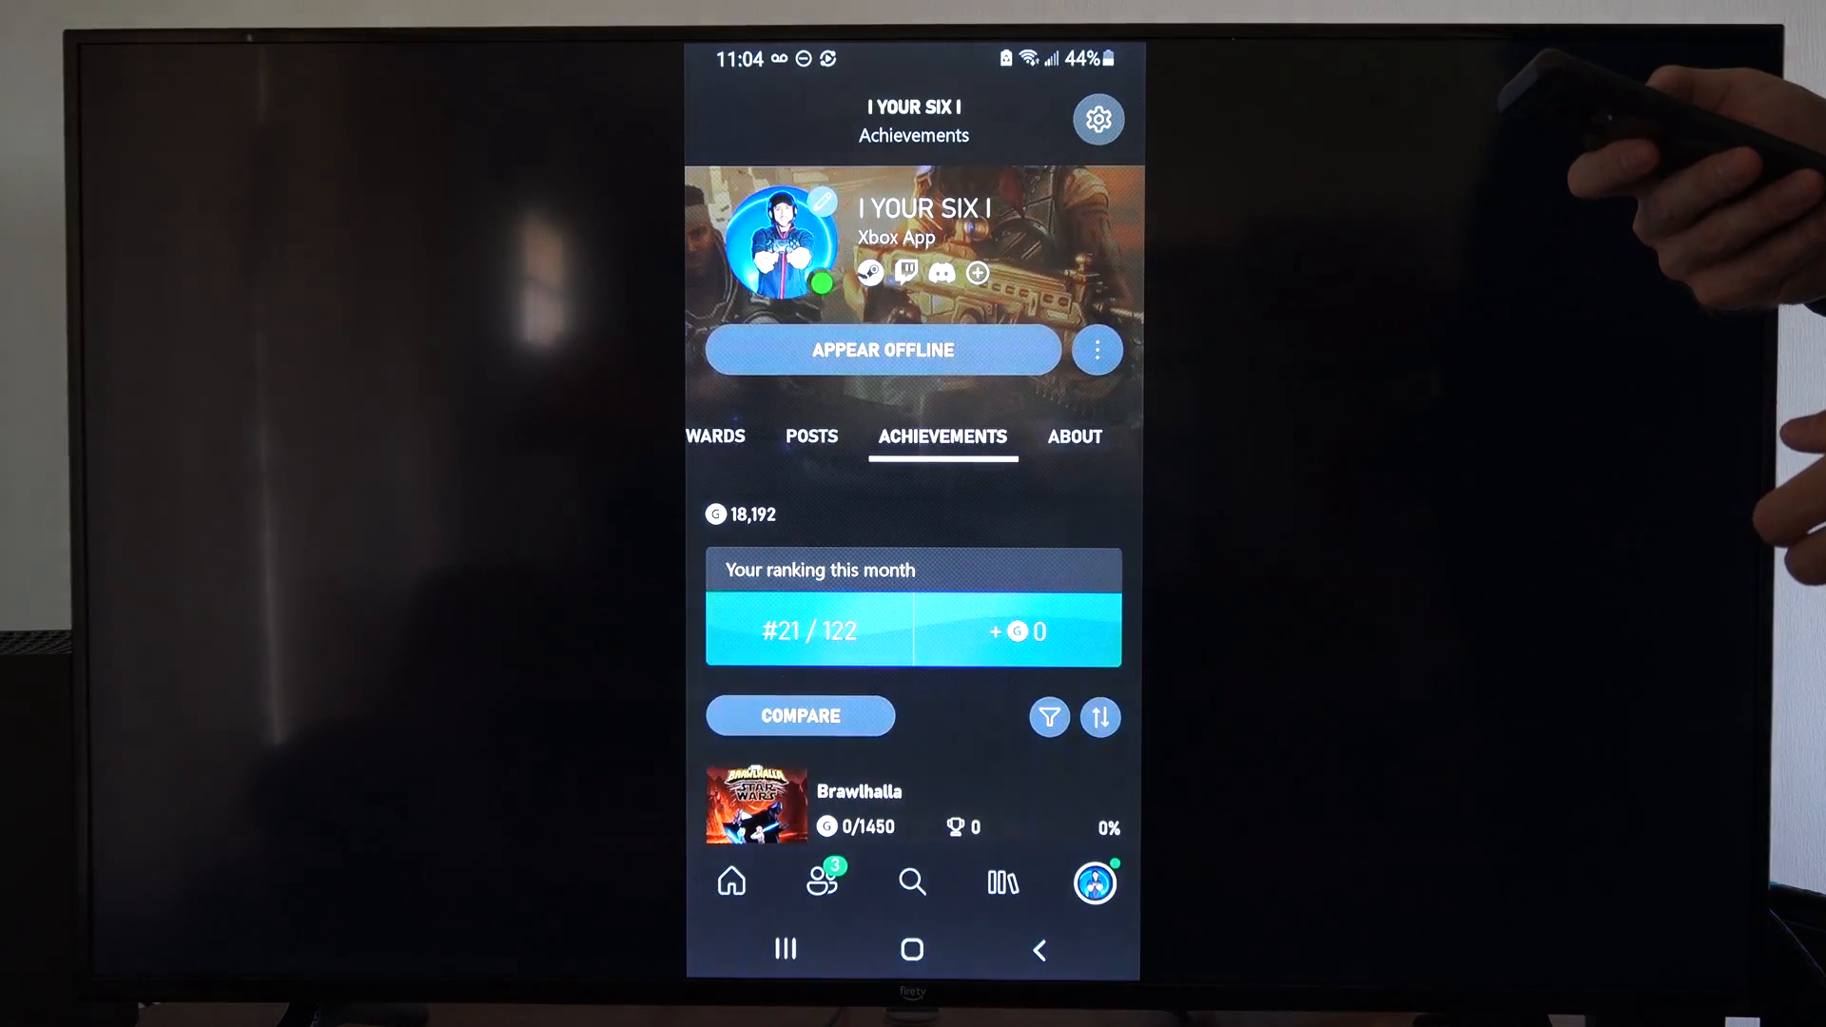
{"action": "left_click", "coordinate": [1076, 436]}
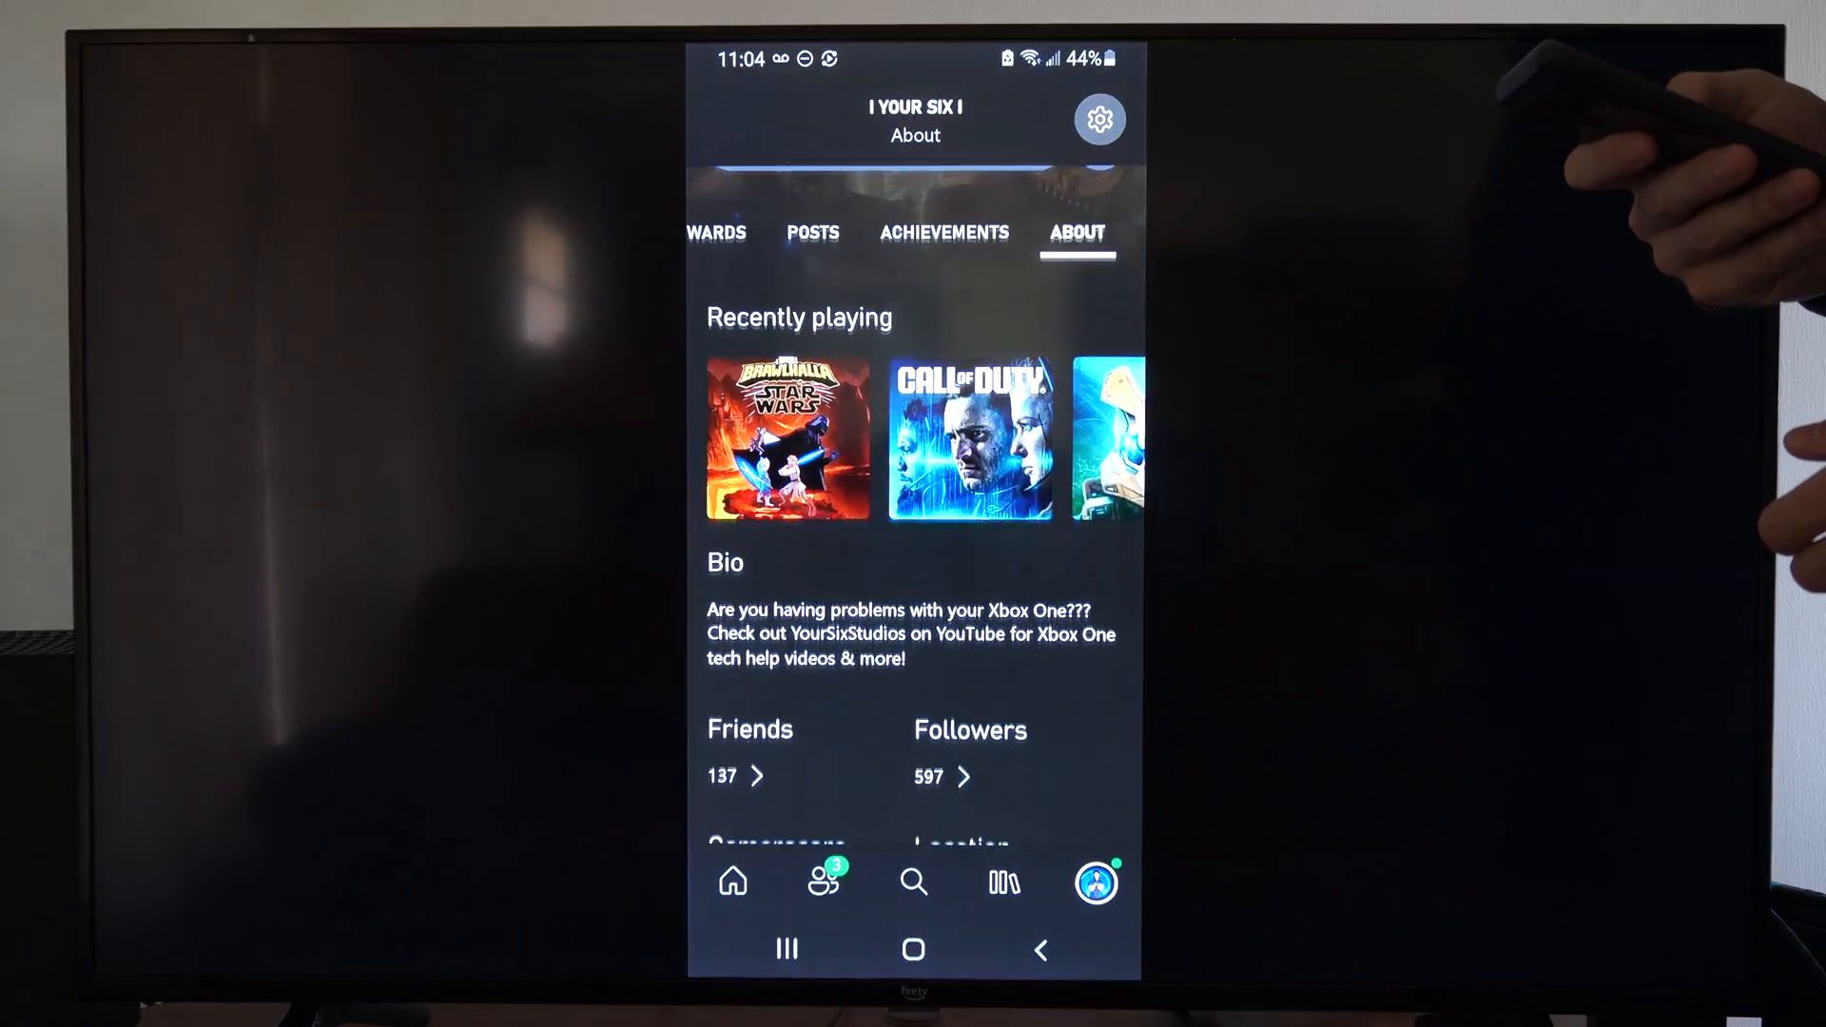
{"action": "scroll", "scroll_direction": "up", "scroll_amount": 3}
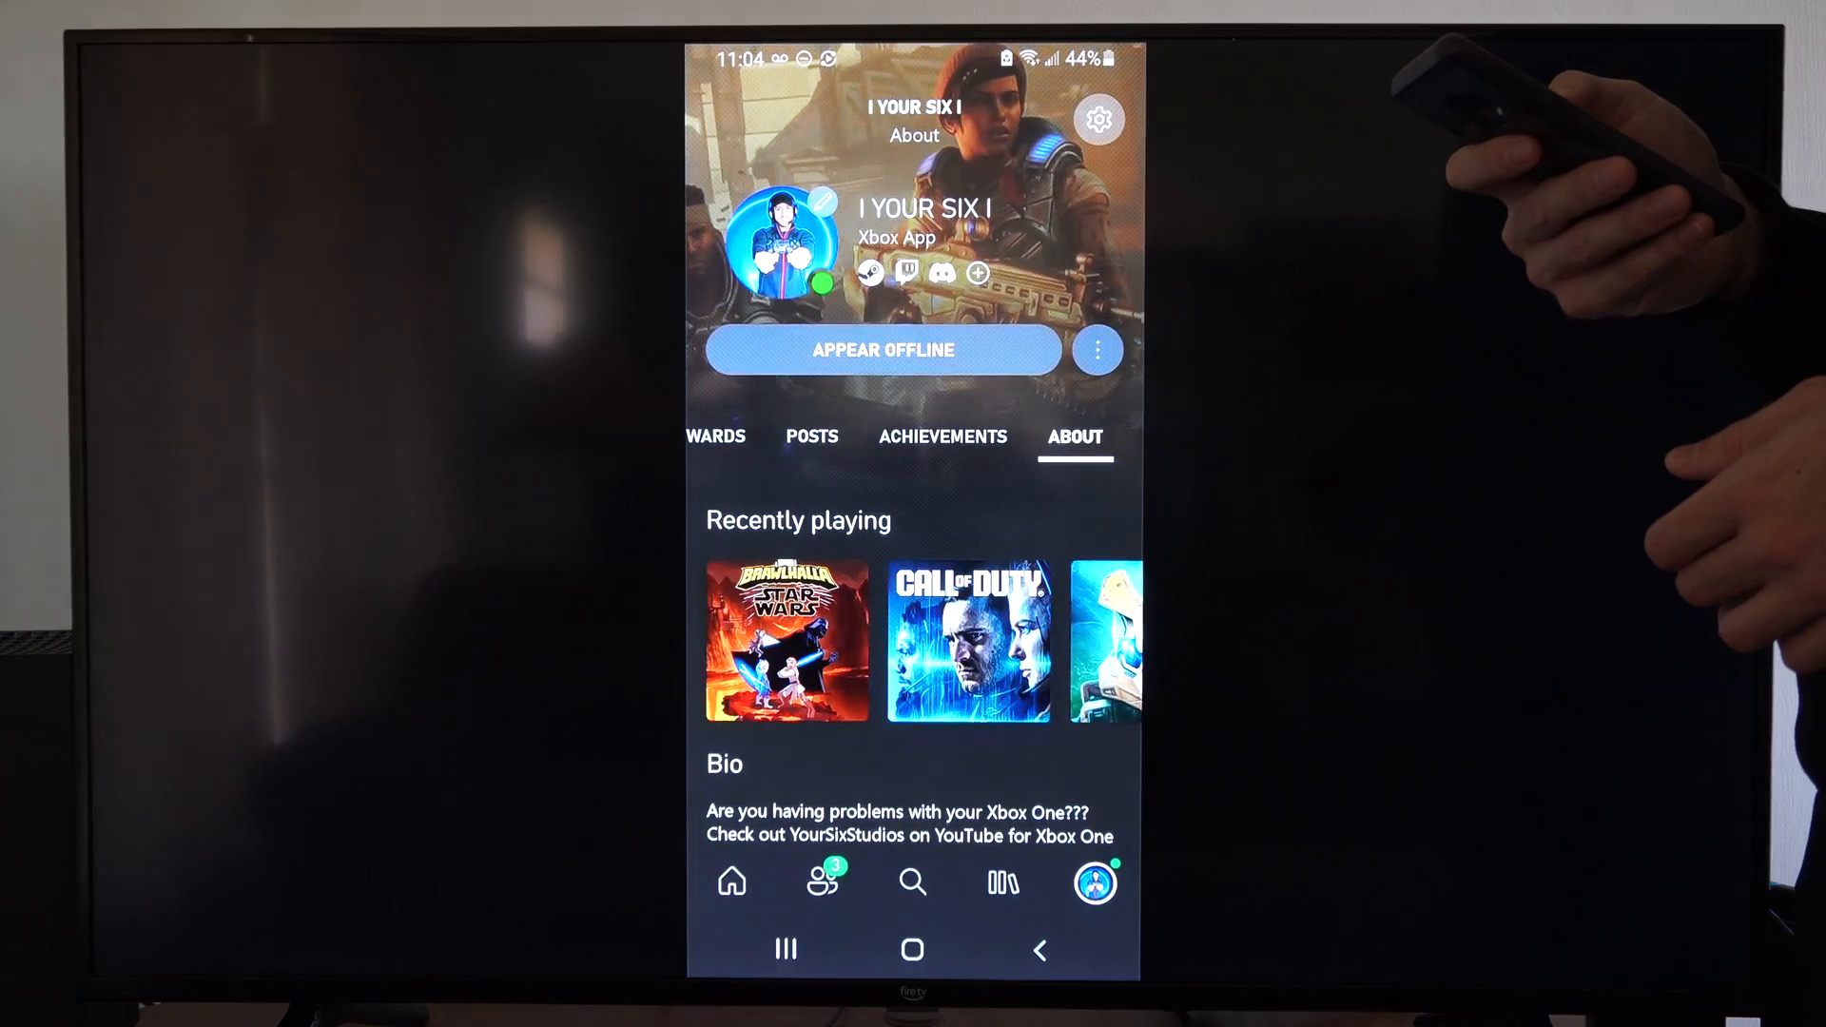
Browse the profile's Rewards tab with its daily and monthly Game Pass quests
{"action": "left_click", "coordinate": [811, 435]}
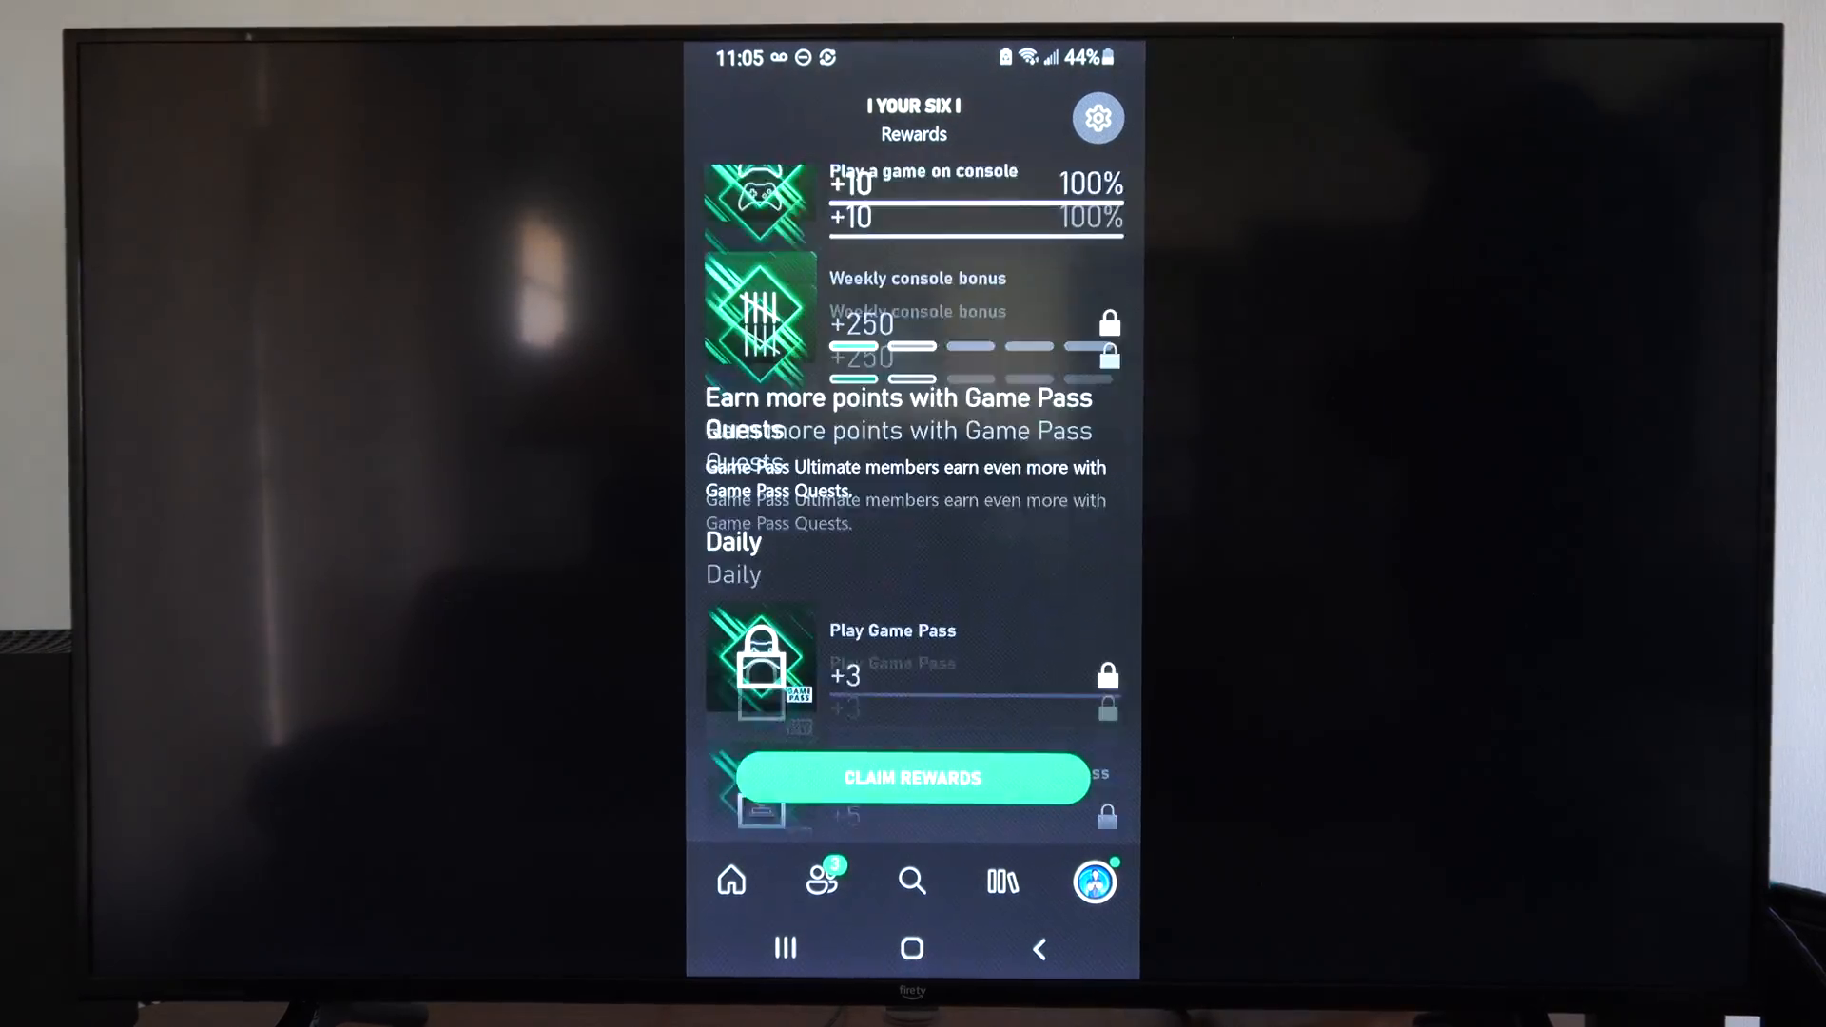
{"action": "scroll", "scroll_direction": "down", "scroll_amount": 3}
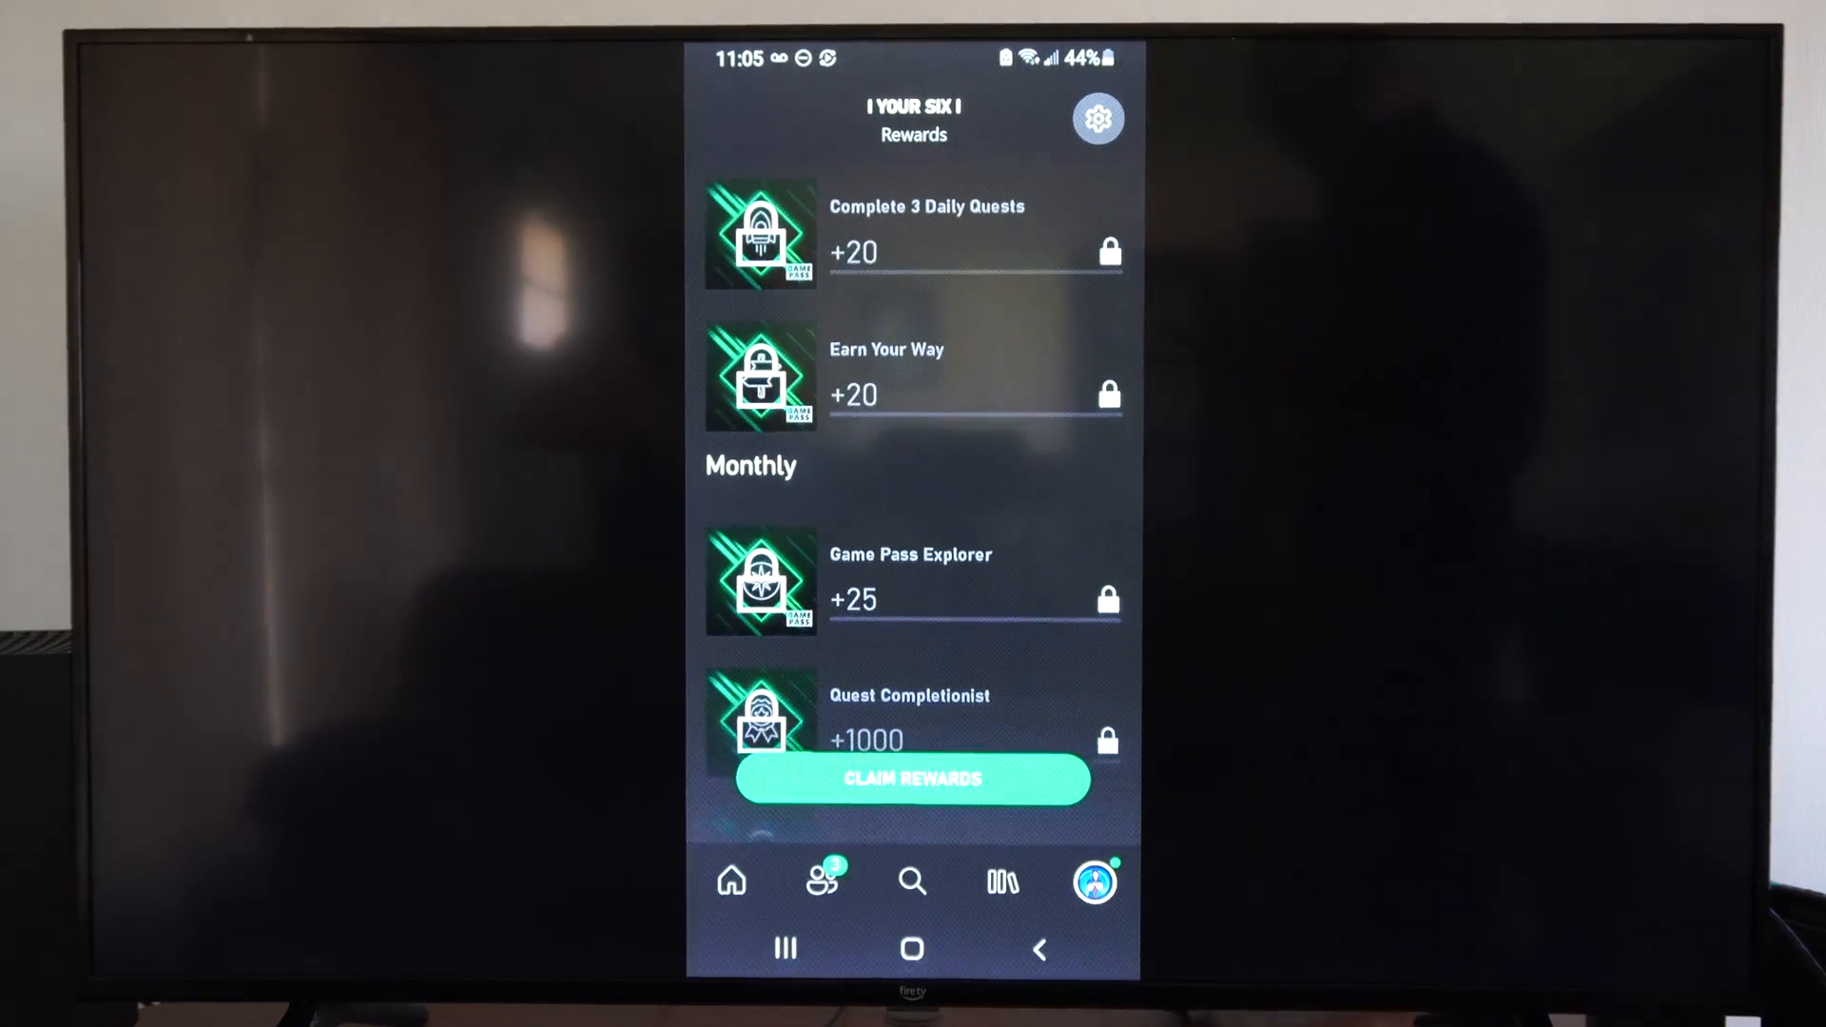